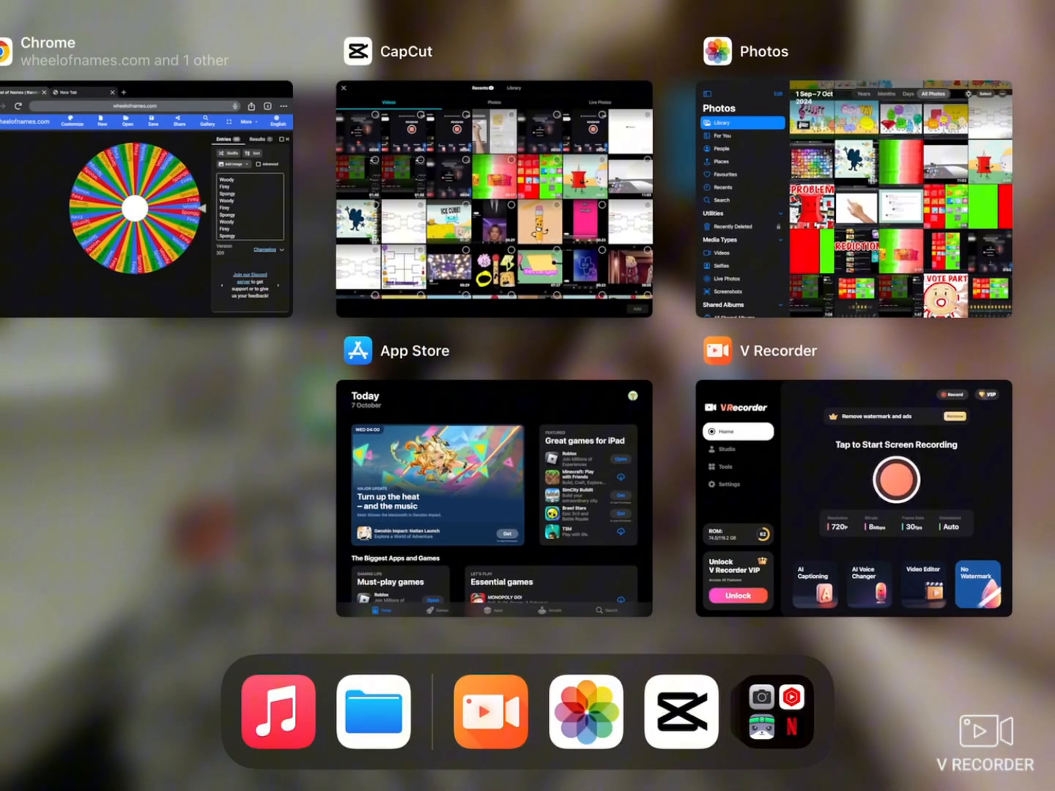
- Return to Wheel of Names and spin the 54-entry Woody, Firey and Spongy wheel
left_click(132, 202)
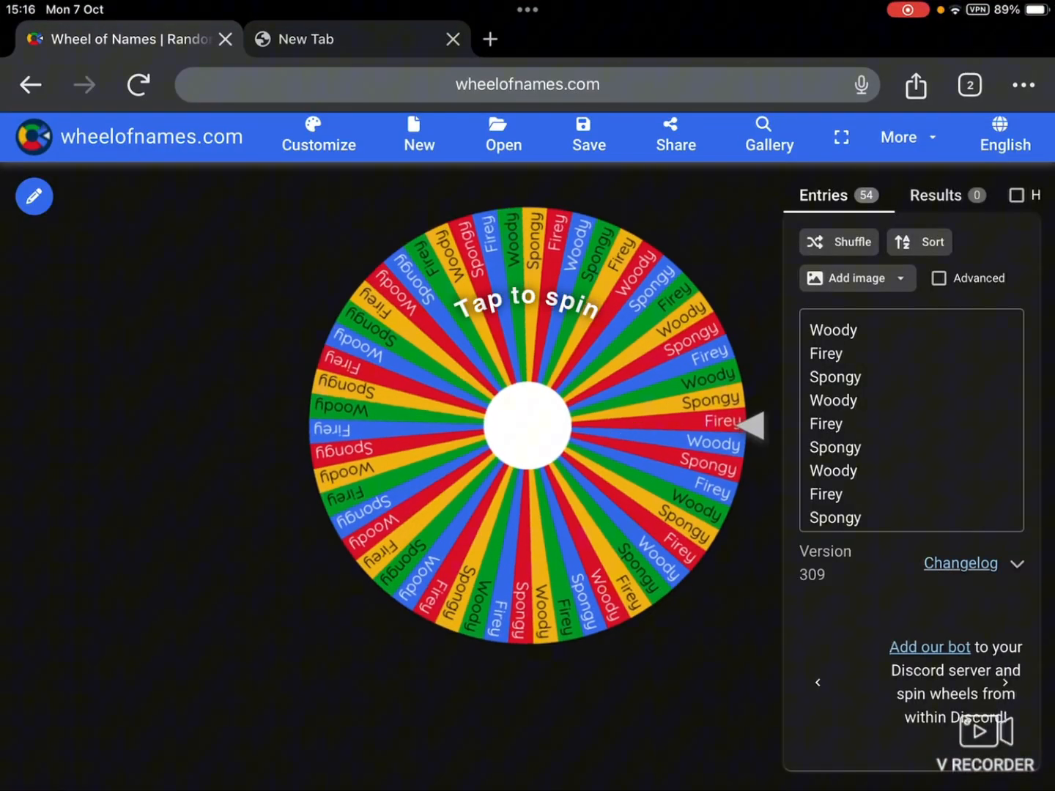
left_click(530, 429)
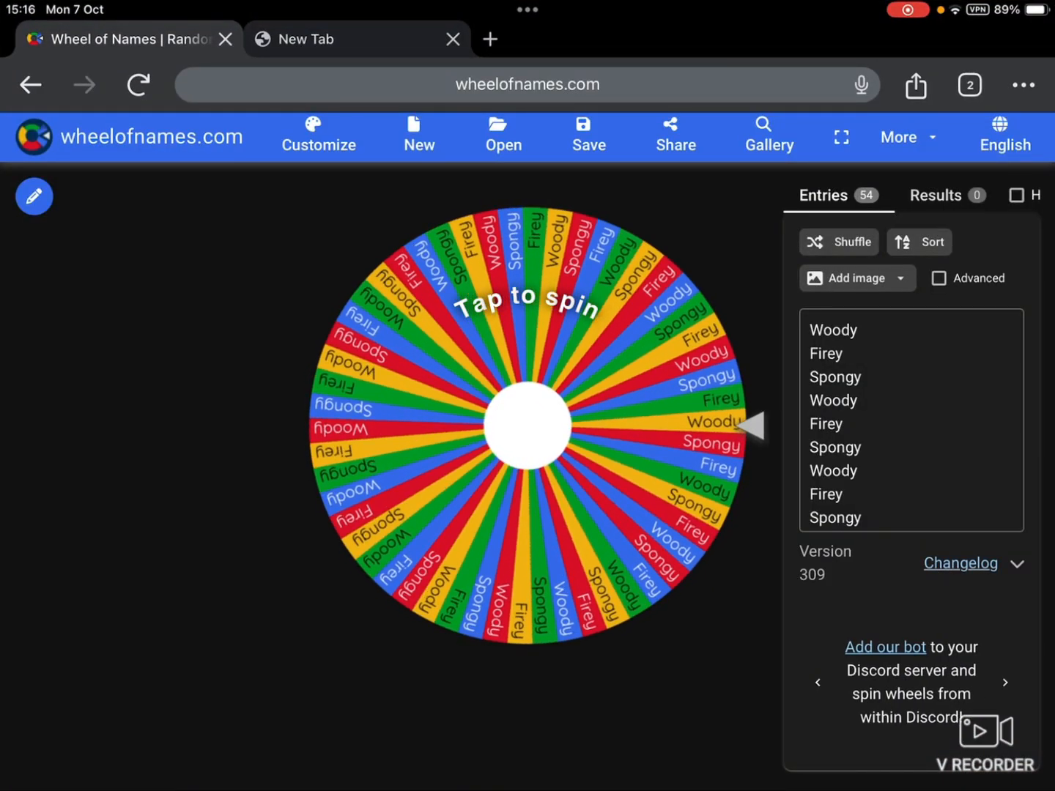
left_click(527, 423)
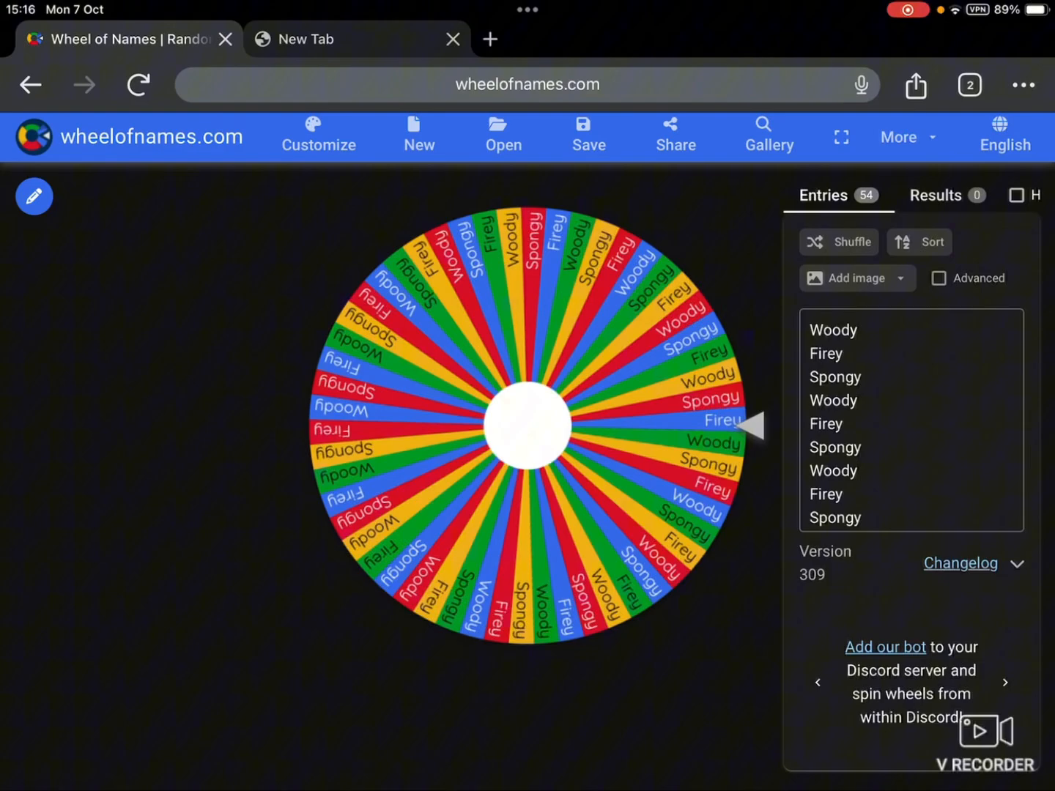